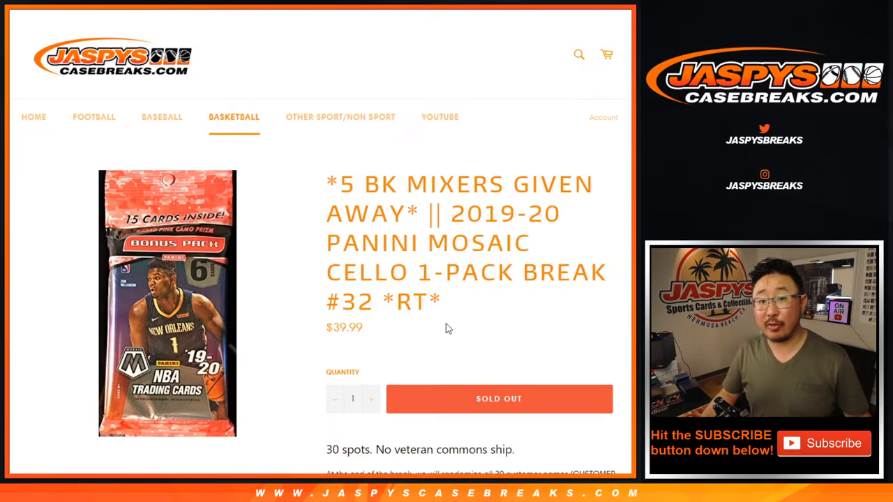
Scroll through the sold-out Panini Mosaic cello break product description.
scroll("down", 3)
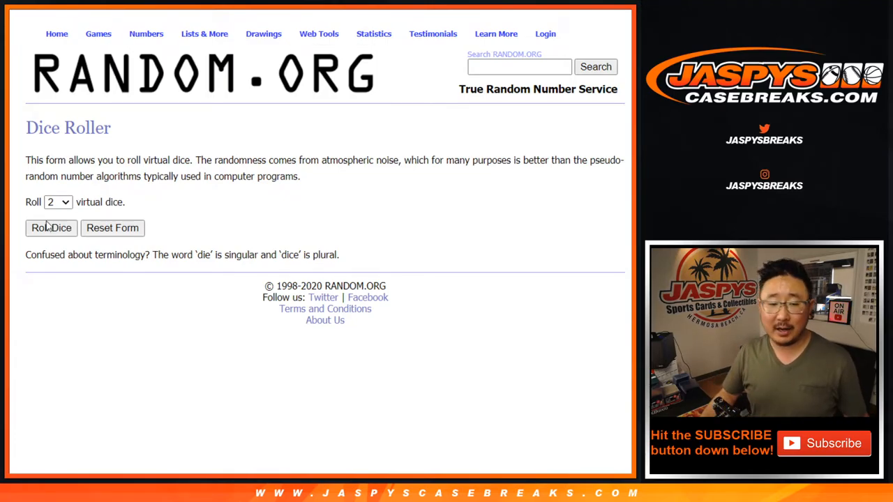
mouse_move(299, 146)
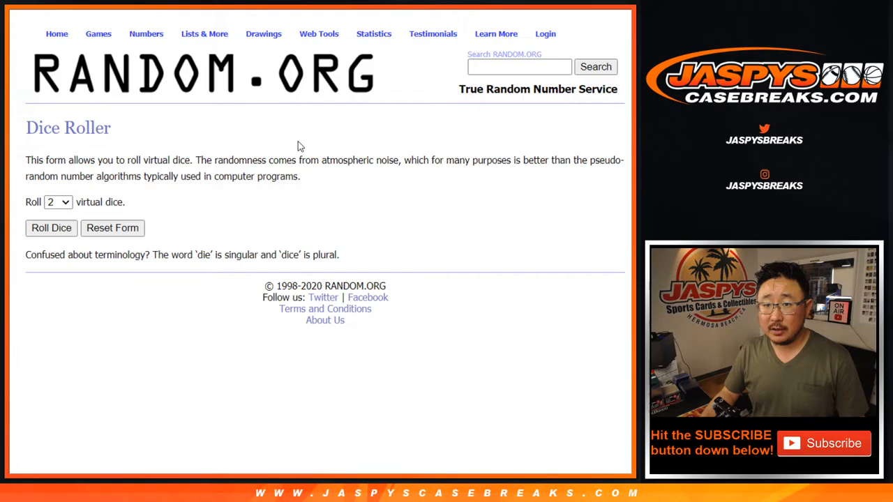
Shuffle the 30 customer names four times in the List Randomizer and copy the final order.
left_click(51, 228)
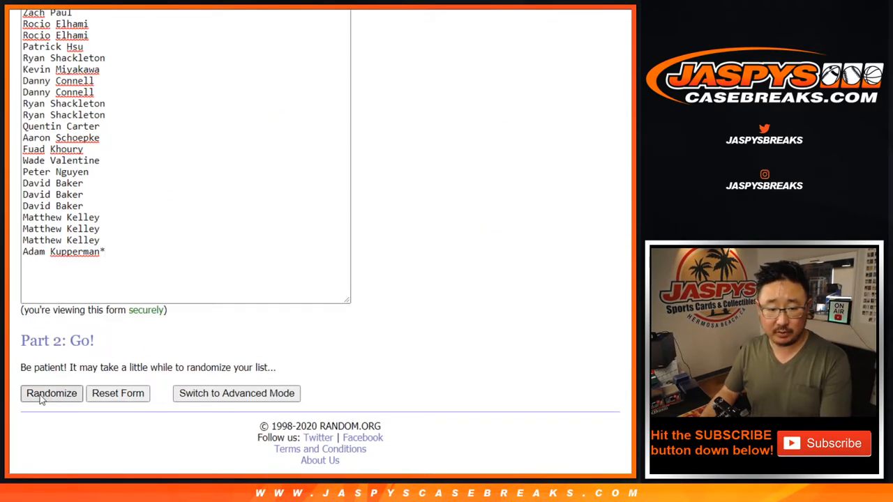
left_click(52, 394)
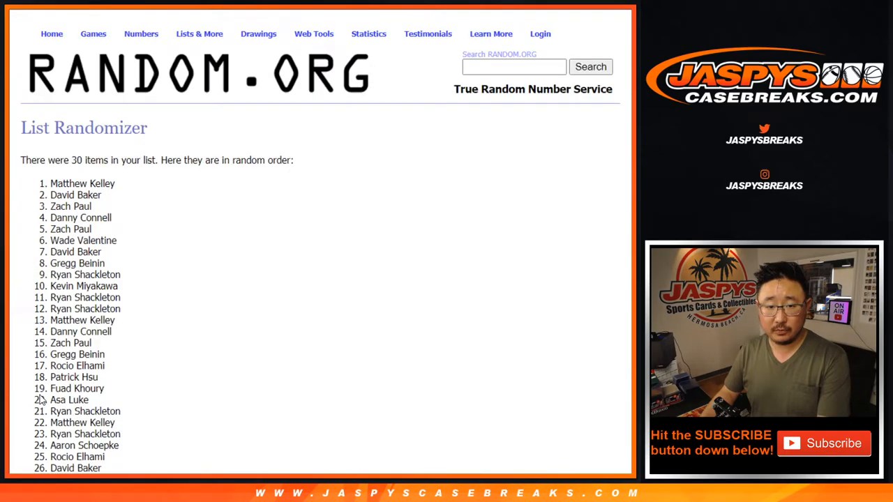
left_click(39, 393)
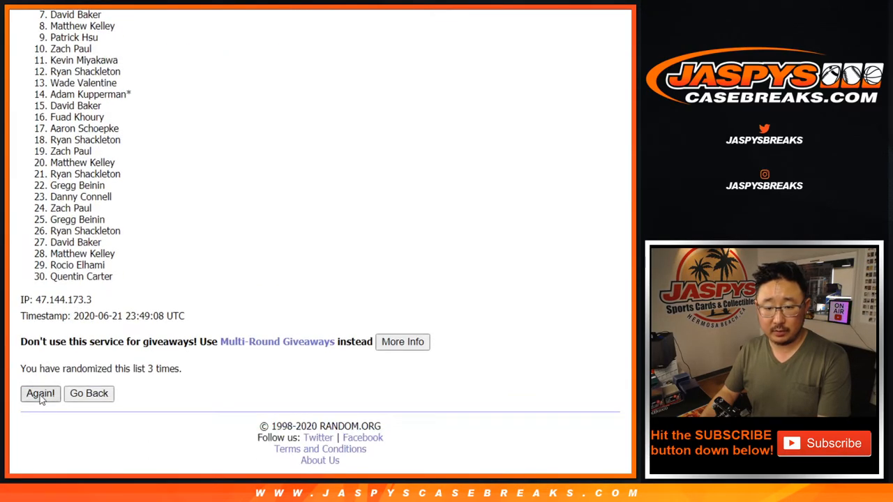
left_click(40, 394)
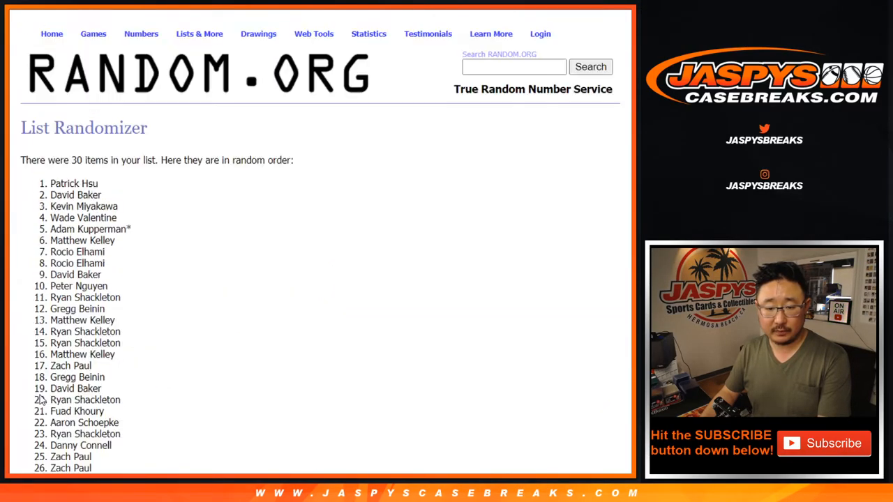
scroll("down", 3)
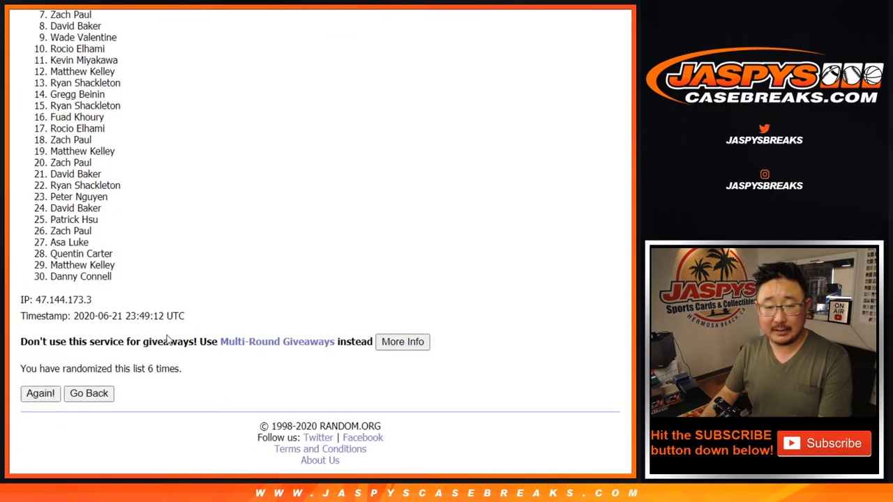
left_click(40, 394)
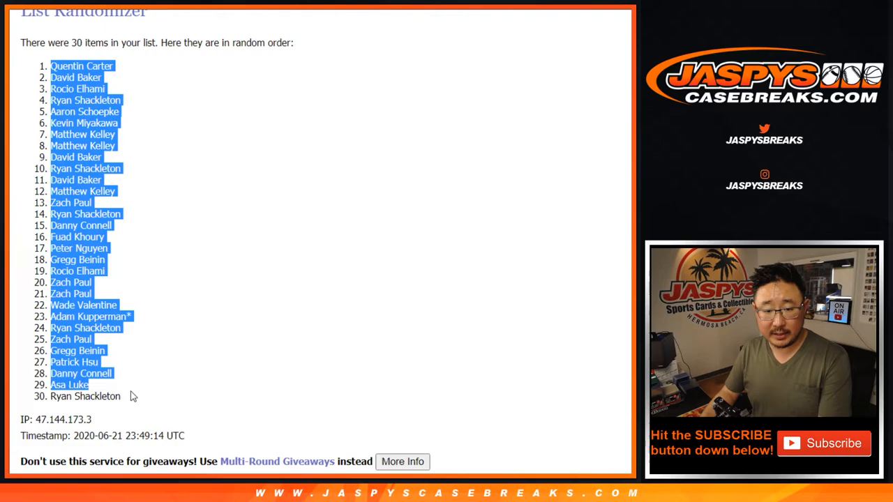
left_click(85, 397)
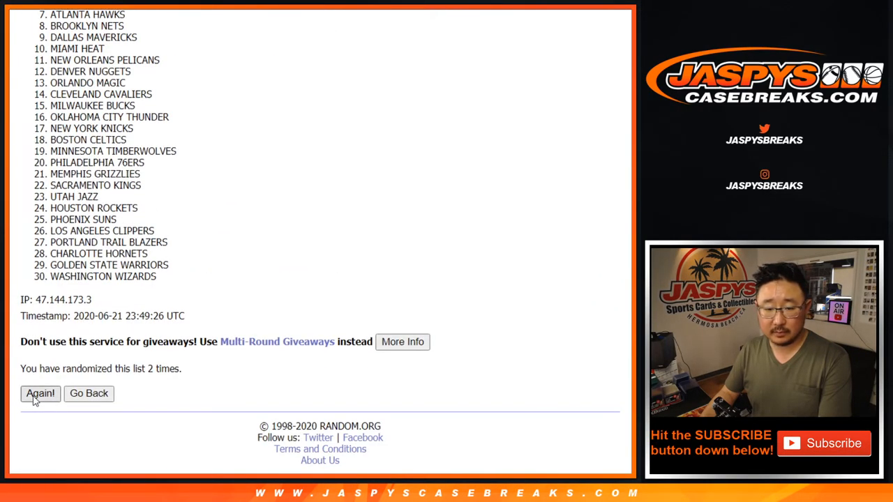
Reshuffle the 30 NBA team names twice more and scroll to the resulting order.
left_click(40, 394)
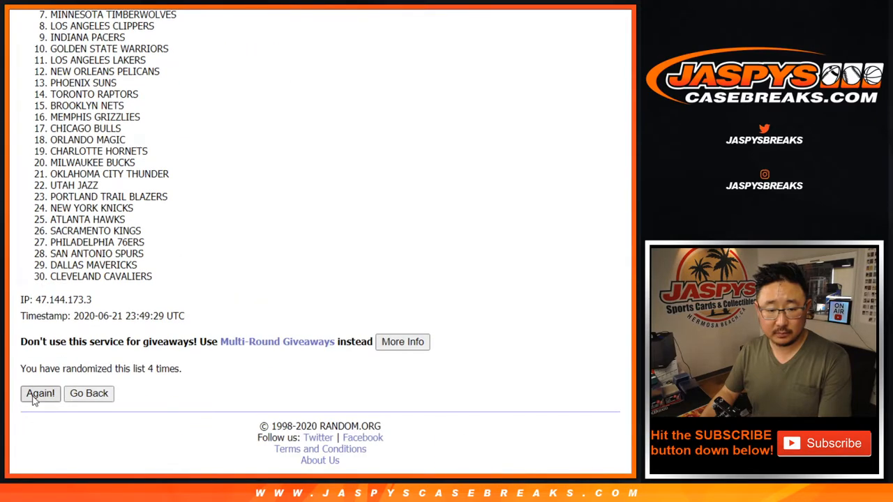
left_click(40, 393)
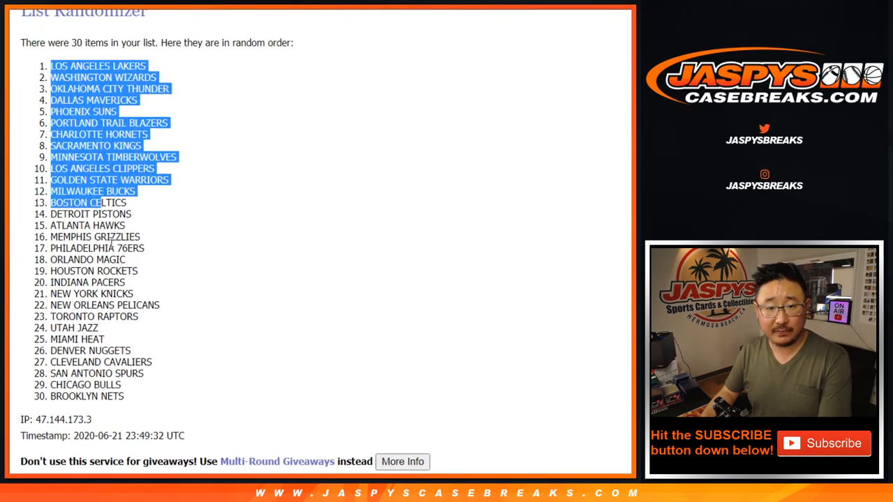
scroll("down", 3)
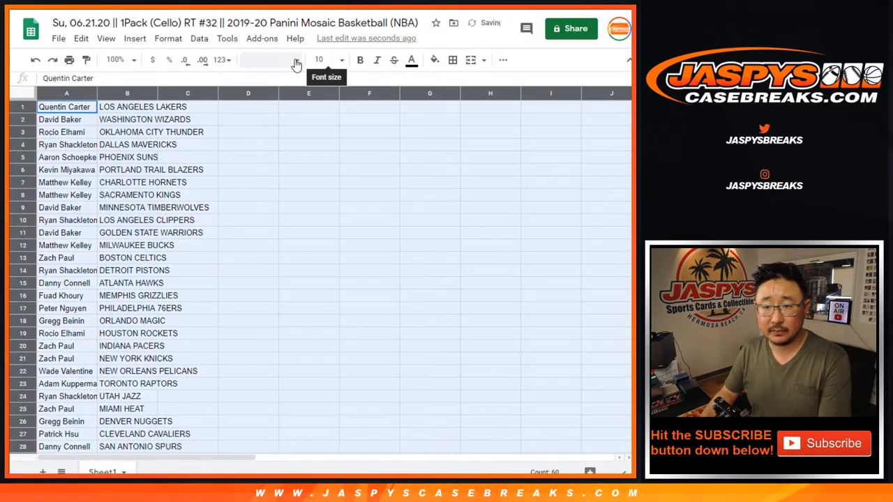
Set the pairings to 12-pt Cambria, zoom out to all 30 rows, and sort by team A→Z.
left_click(319, 59)
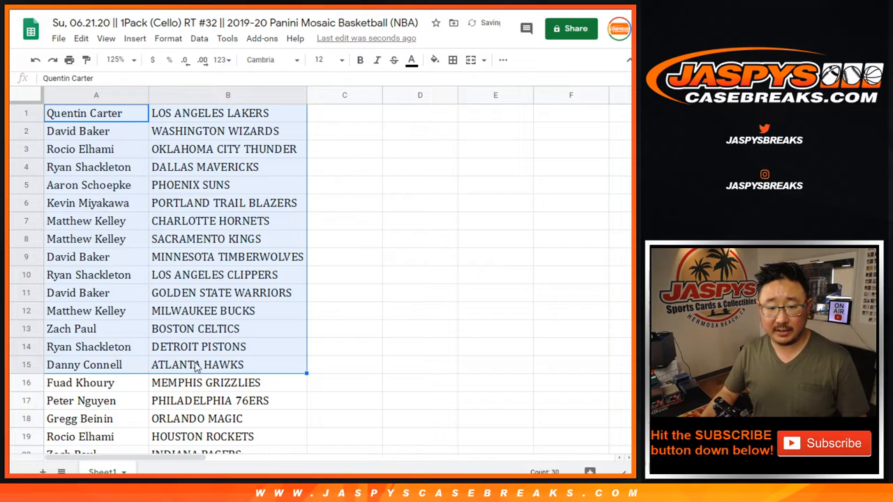
scroll("down", 3)
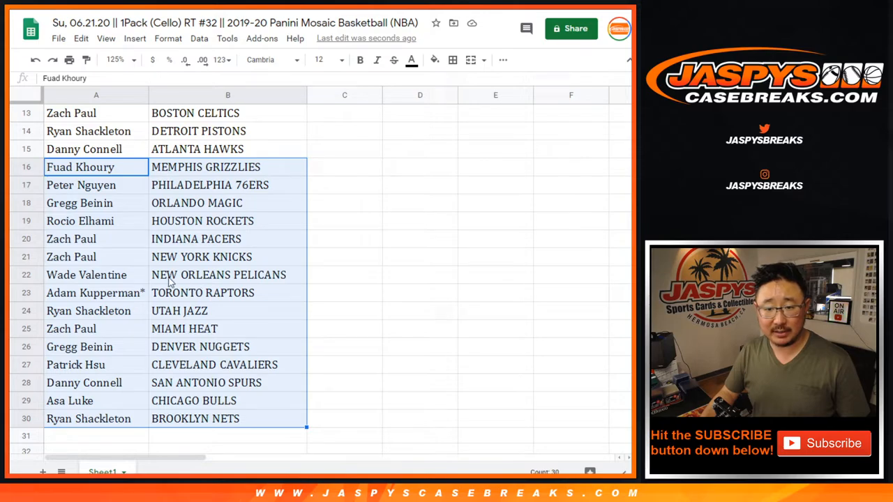
left_click(116, 59)
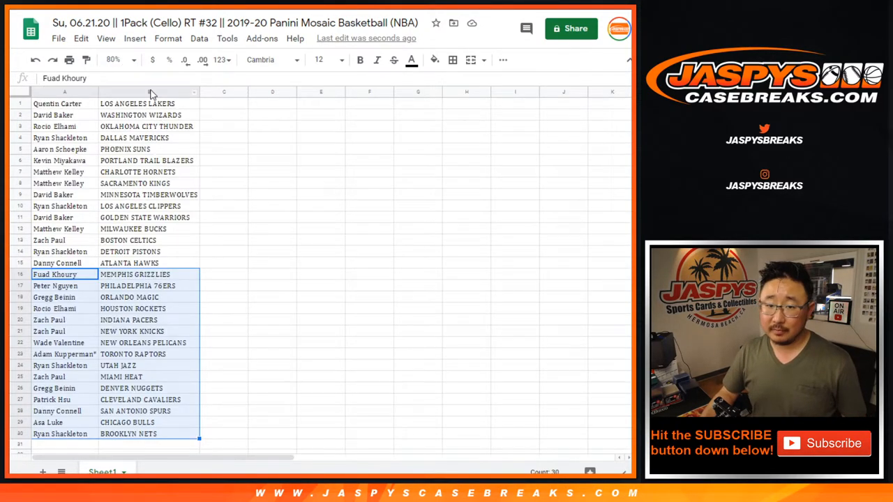
left_click(198, 38)
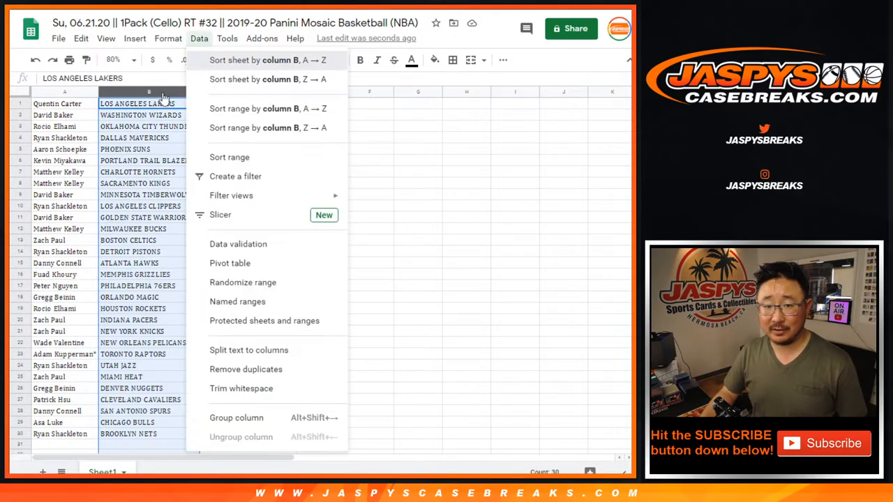
left_click(268, 60)
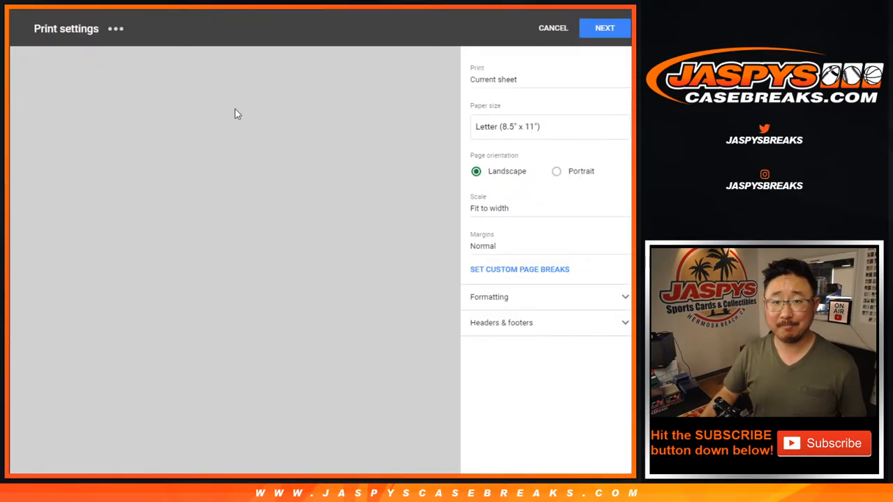
Accept the print layout settings and print the team-sorted sheet.
left_click(556, 171)
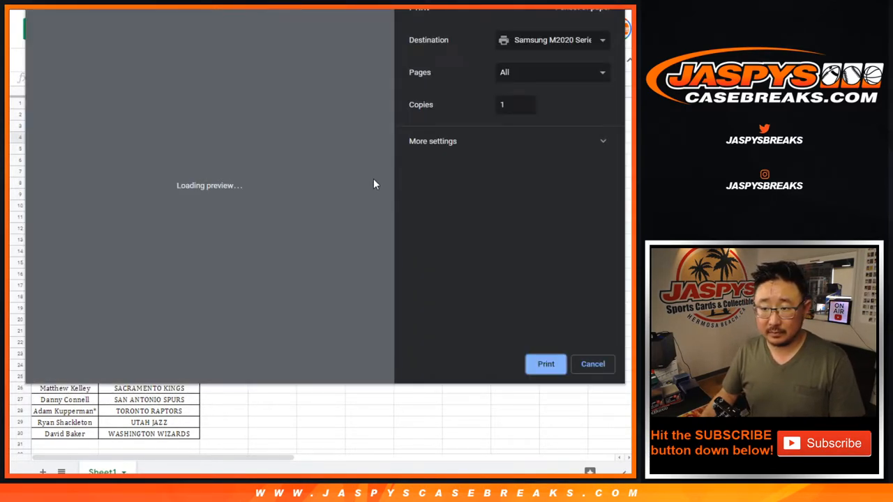
left_click(592, 364)
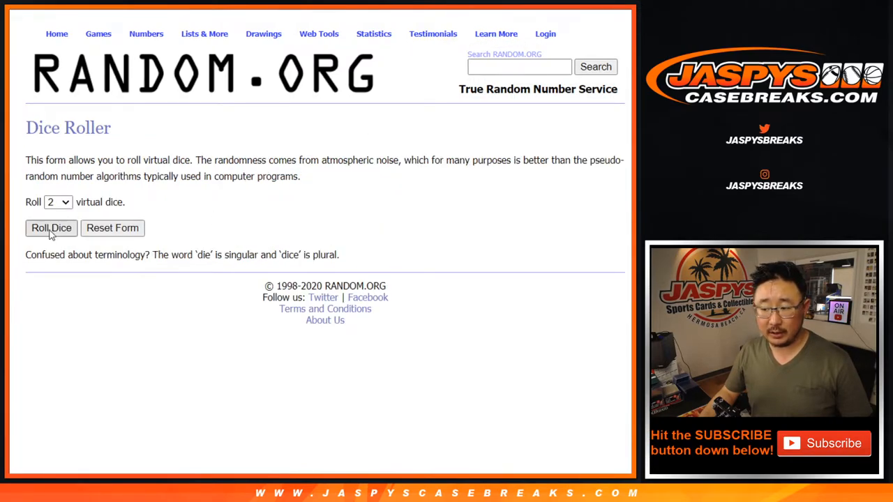
Reshuffle the 30 customer names for the giveaway until nine randomizations are reached.
left_click(51, 228)
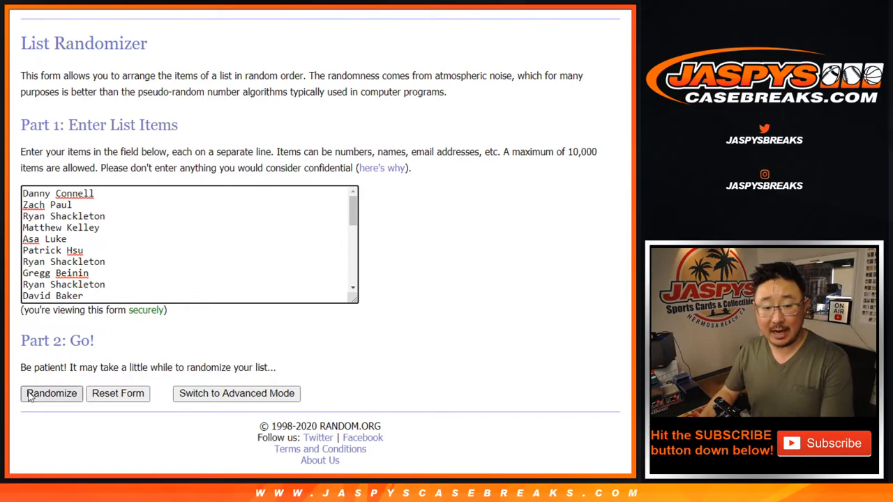
left_click(51, 393)
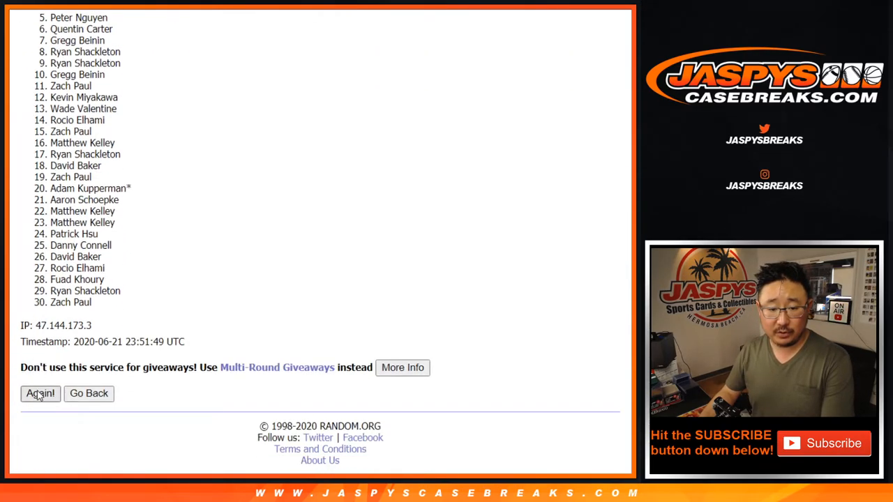
left_click(40, 393)
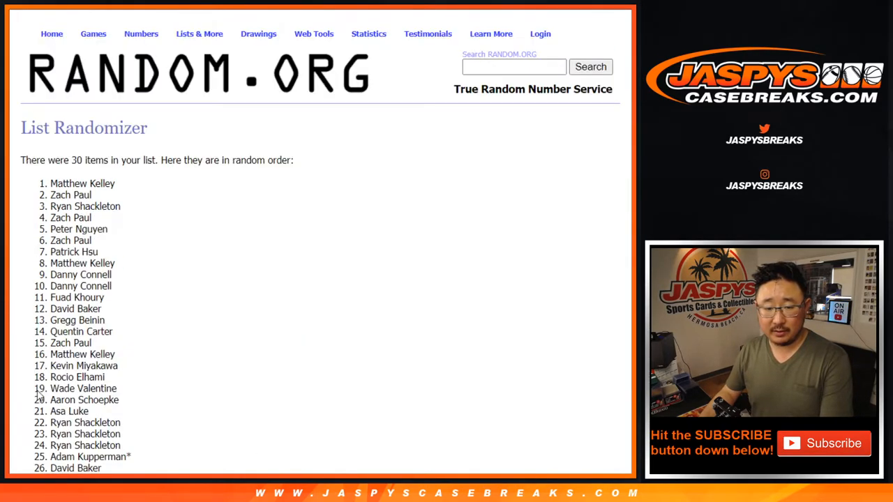
left_click(39, 393)
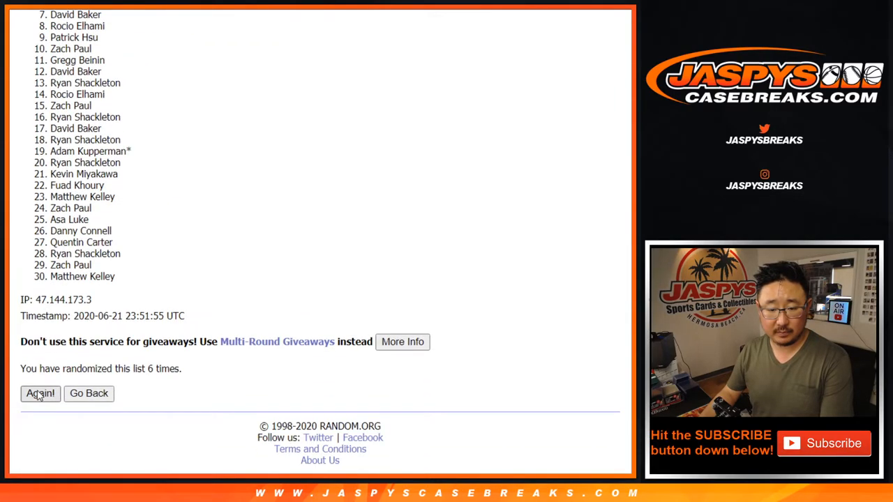
left_click(40, 393)
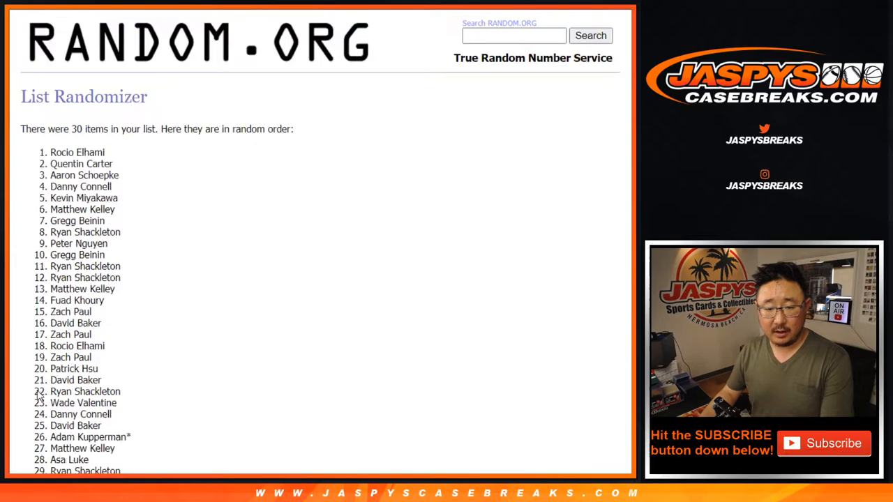
scroll("down", 3)
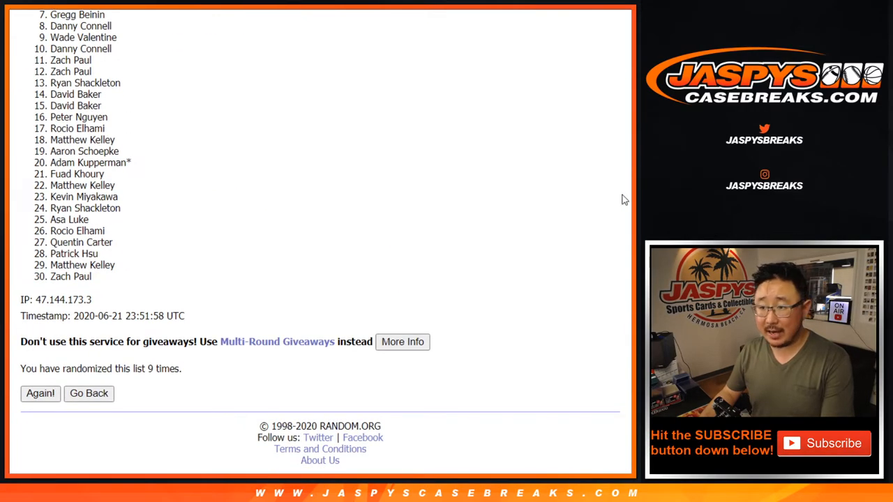